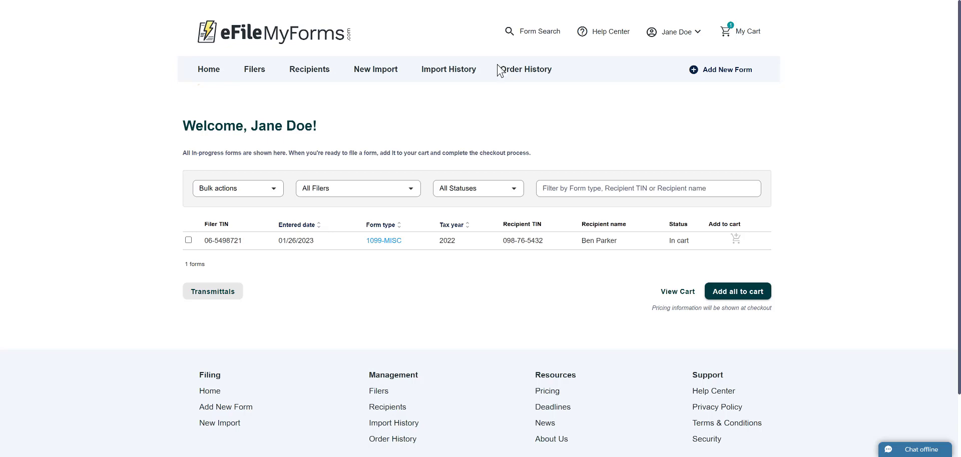
{"action": "mouse_move", "coordinate": [525, 69]}
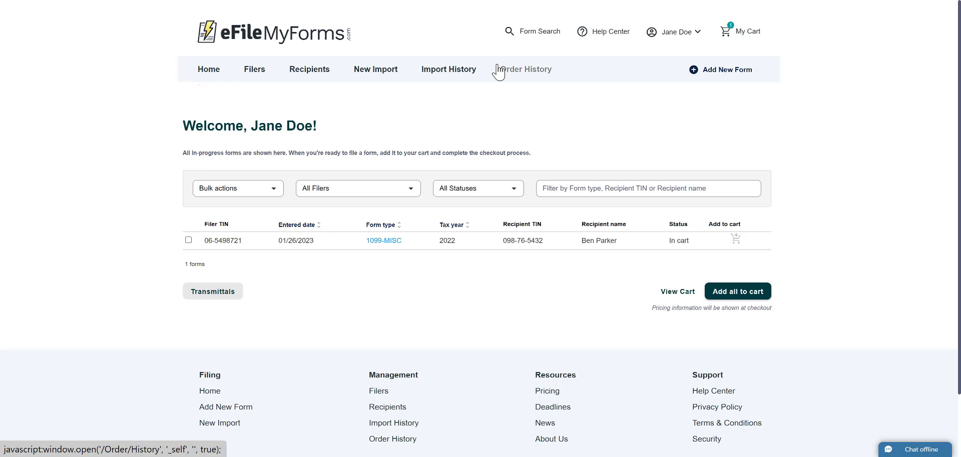
{"action": "mouse_move", "coordinate": [564, 72]}
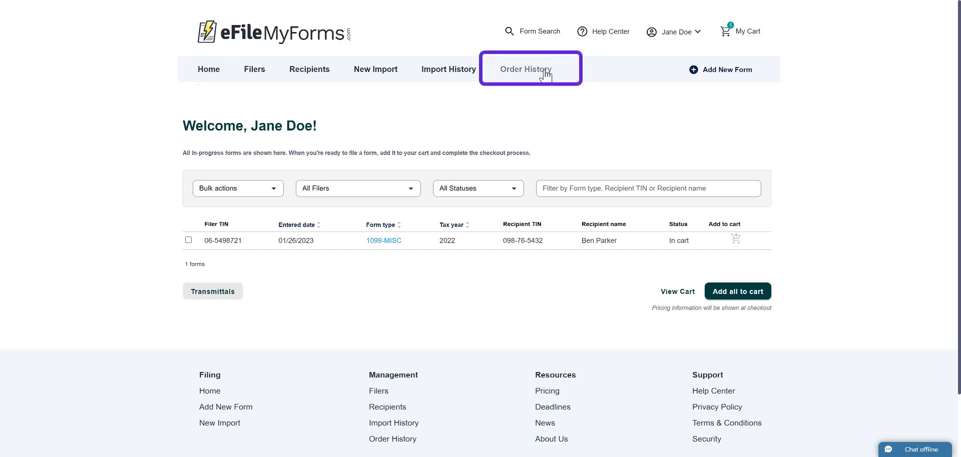
Go to the Order History page listing past orders
{"action": "left_click", "coordinate": [524, 69]}
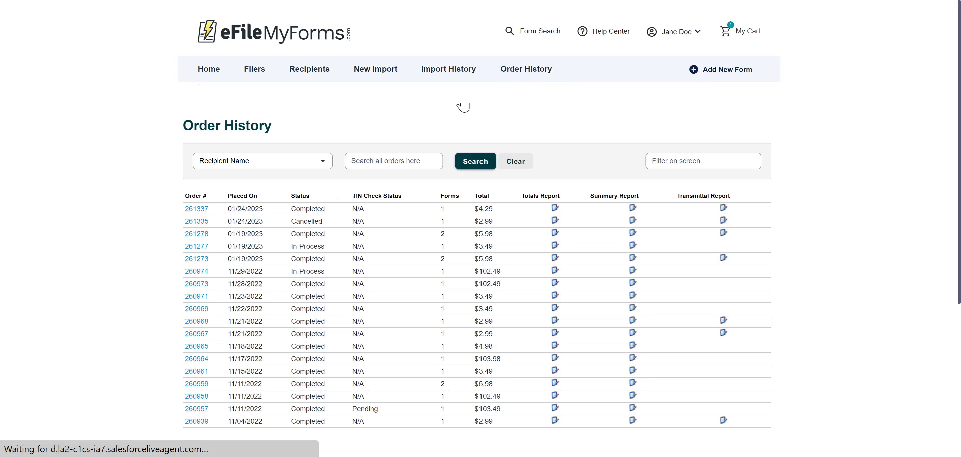
{"action": "mouse_move", "coordinate": [429, 115]}
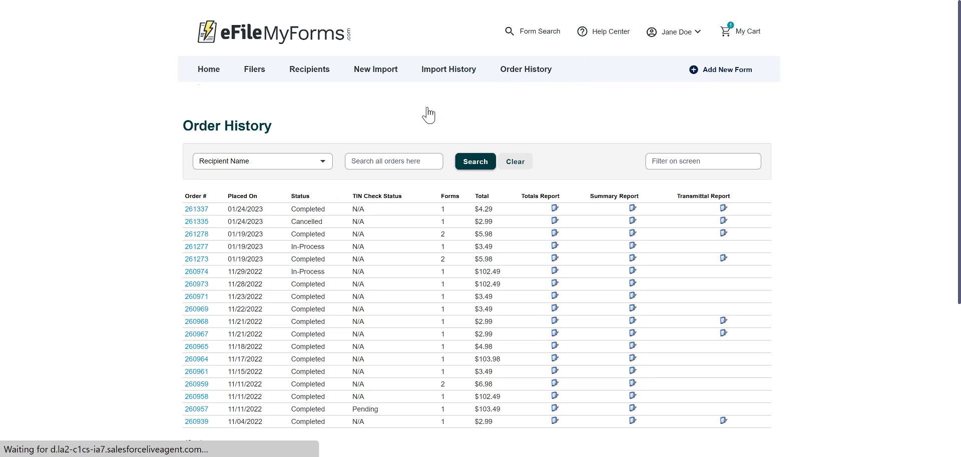
{"action": "mouse_move", "coordinate": [392, 126]}
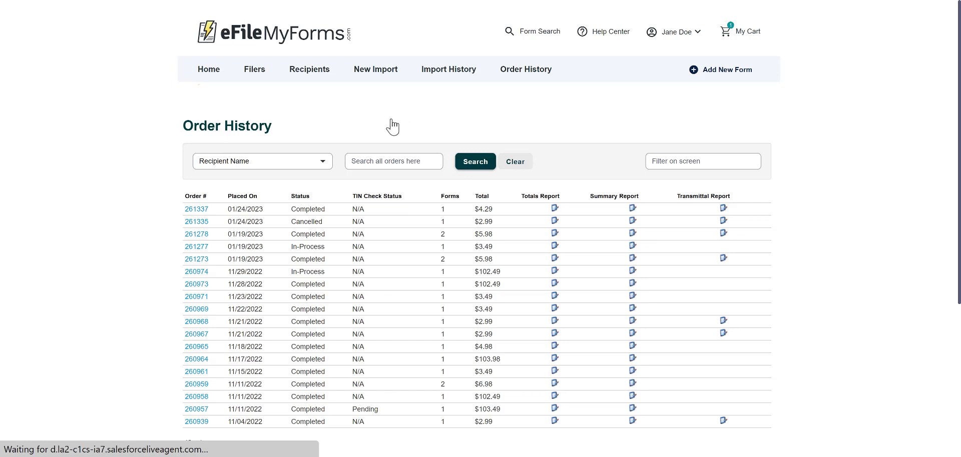
{"action": "mouse_move", "coordinate": [357, 136]}
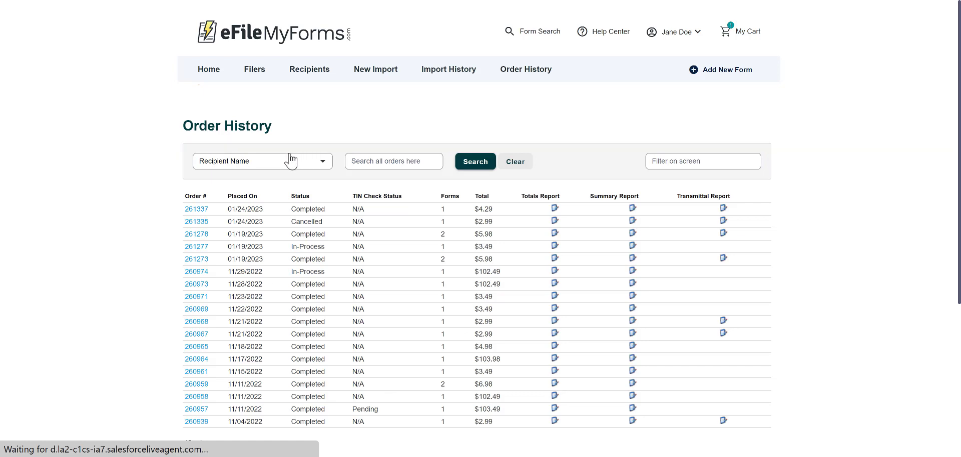
{"action": "mouse_move", "coordinate": [263, 170]}
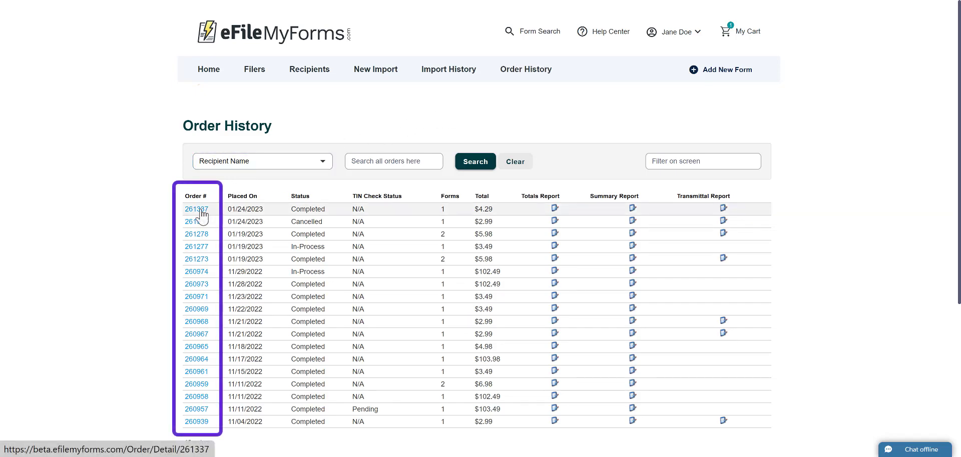
{"action": "left_click", "coordinate": [197, 208]}
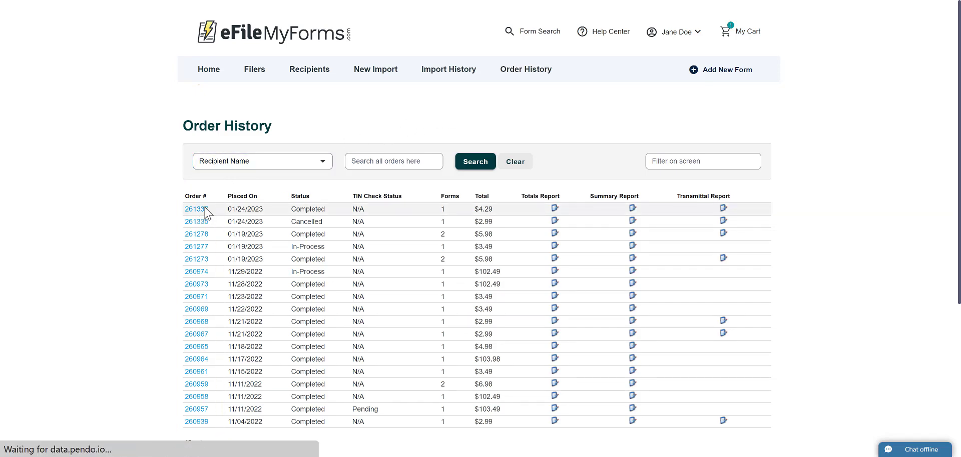
{"action": "left_click", "coordinate": [196, 209]}
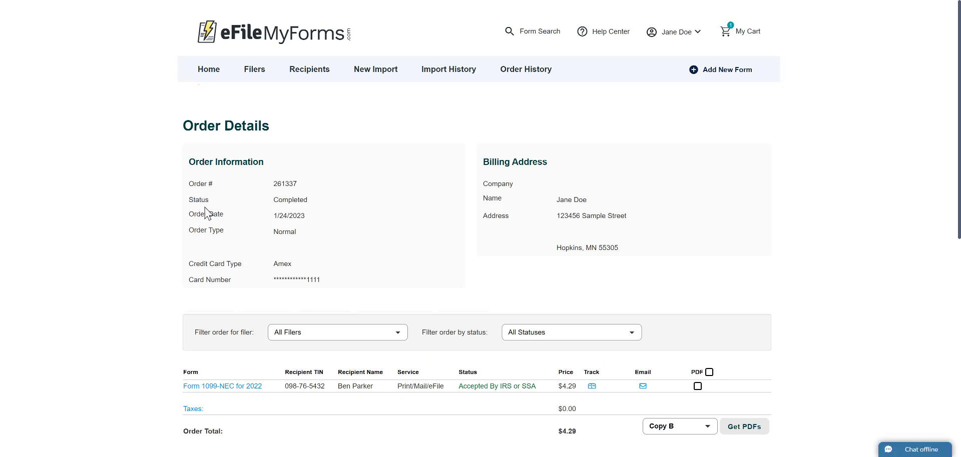
{"action": "mouse_move", "coordinate": [676, 377]}
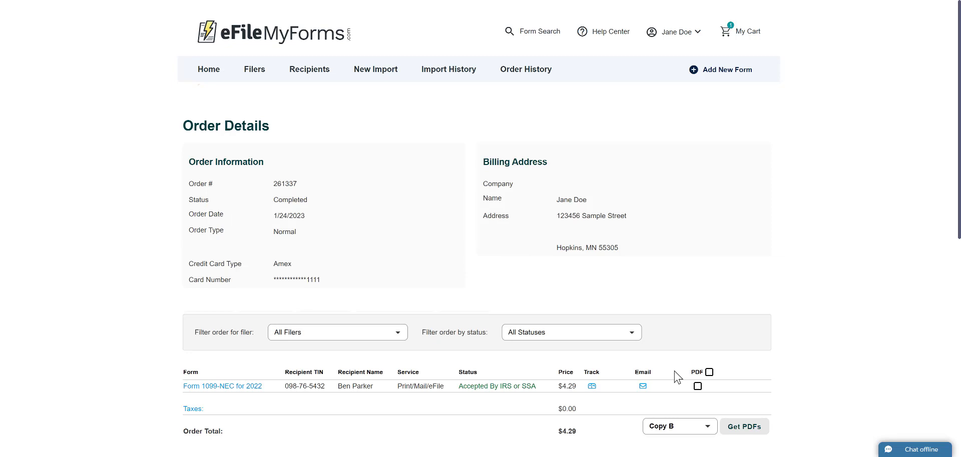
{"action": "mouse_move", "coordinate": [647, 404]}
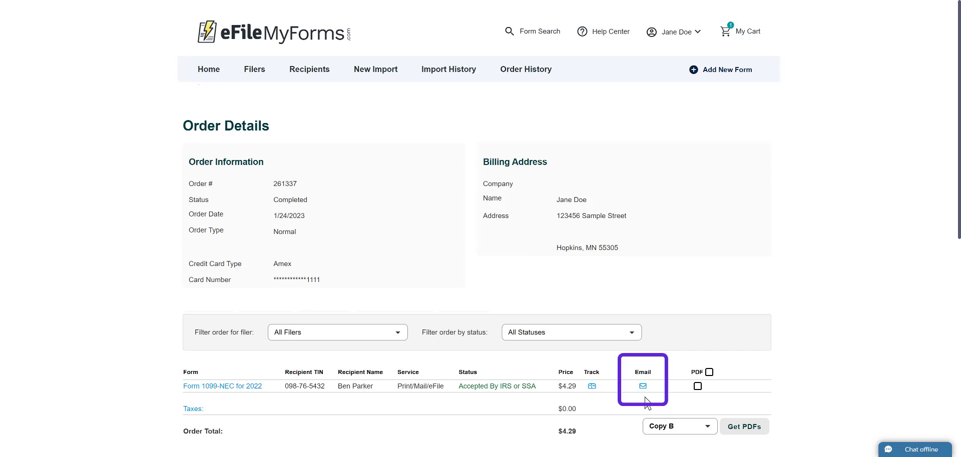
{"action": "mouse_move", "coordinate": [648, 403]}
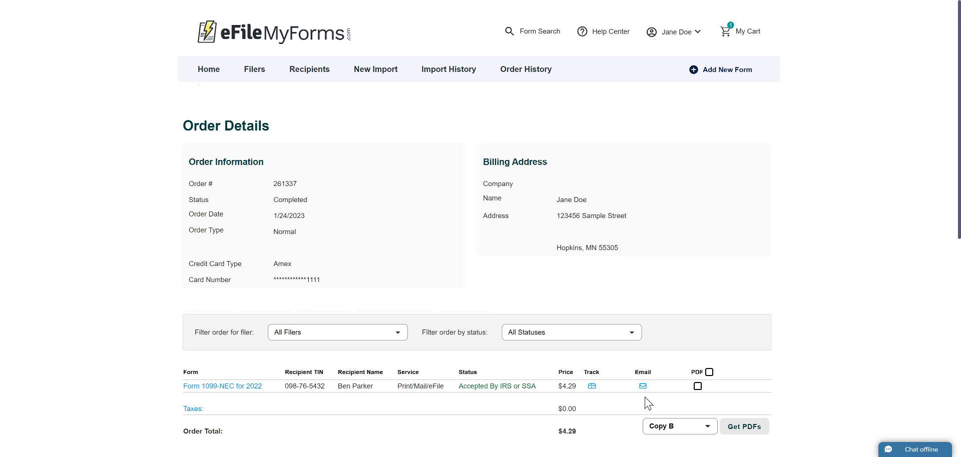
Start emailing the 2022 Form 1099-NEC to its recipient via the envelope icon
{"action": "left_click", "coordinate": [642, 386]}
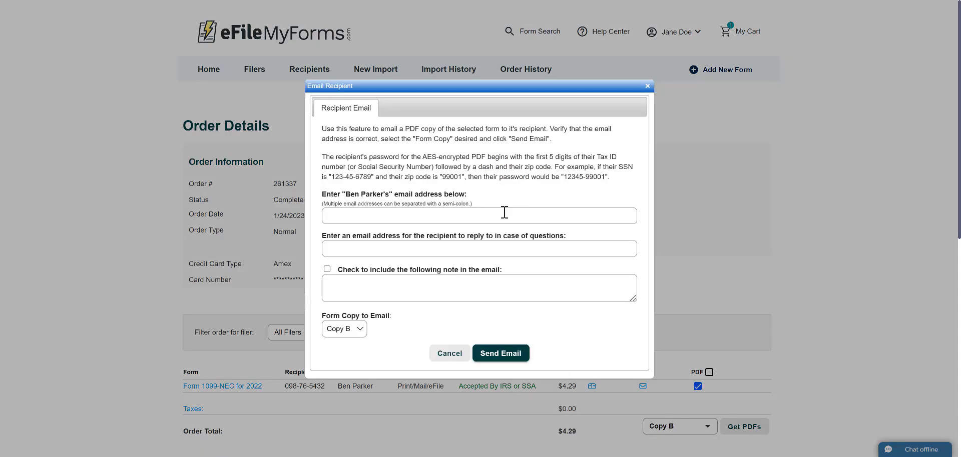
Send Copy B to the recipient and reply-to emails with the note 'Sample Text.'
{"action": "type", "text": "sample"}
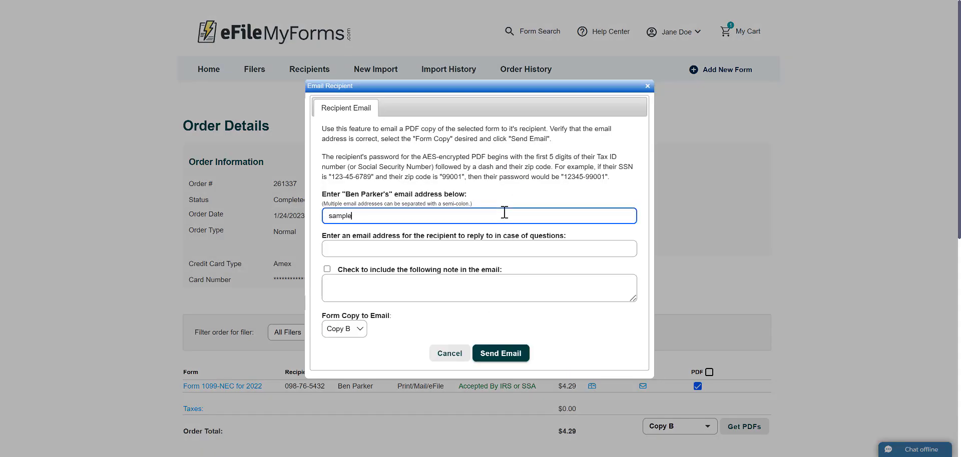
{"action": "type", "text": "@email."}
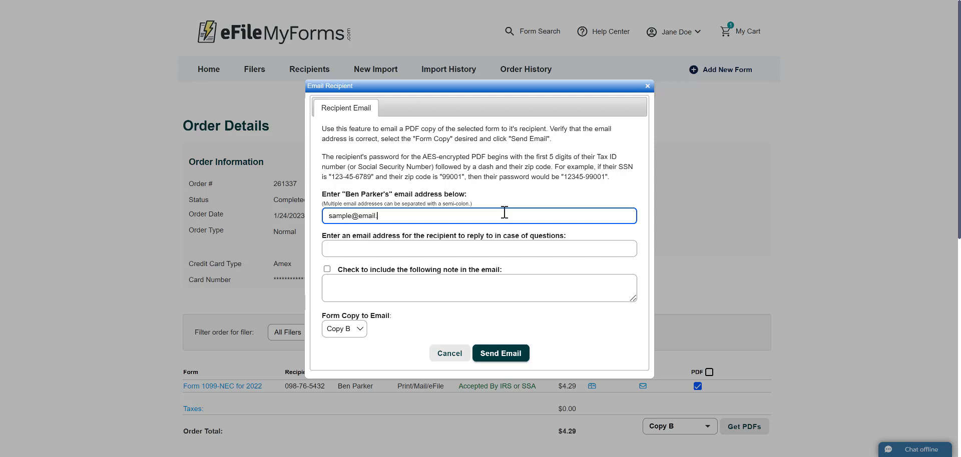
{"action": "type", "text": "myemail@email"}
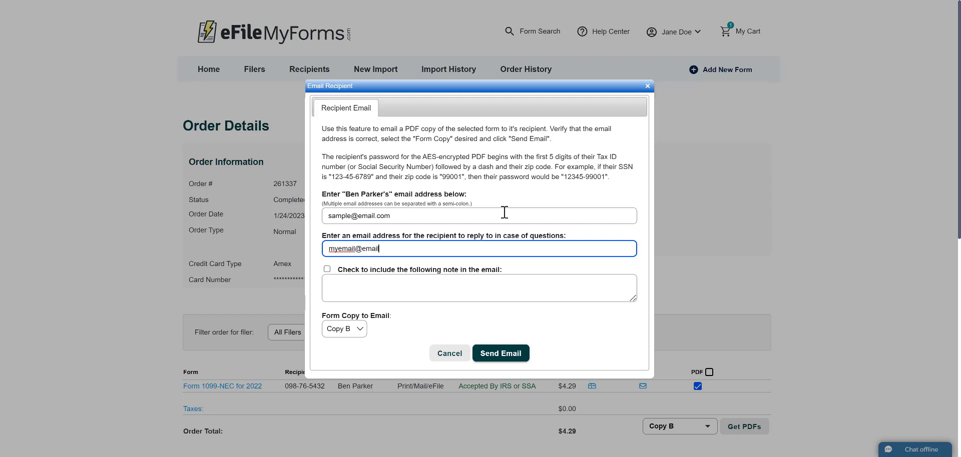
{"action": "type", "text": ".com"}
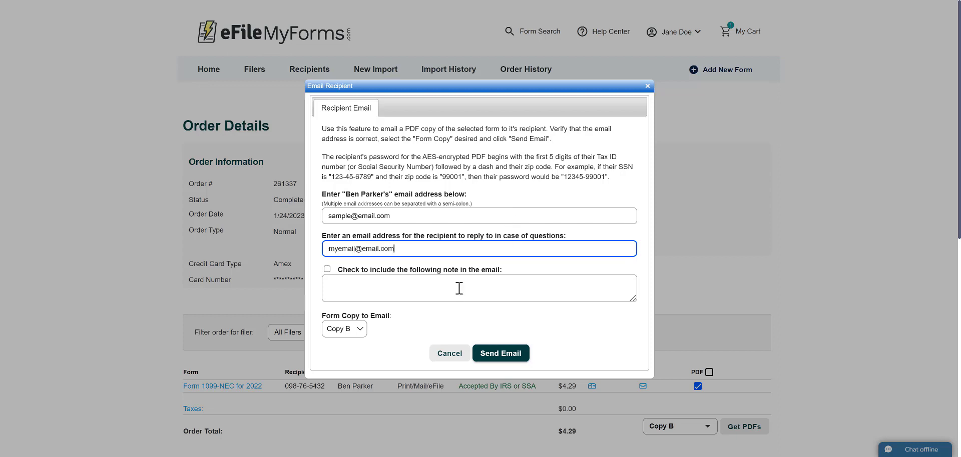
{"action": "left_click", "coordinate": [326, 269]}
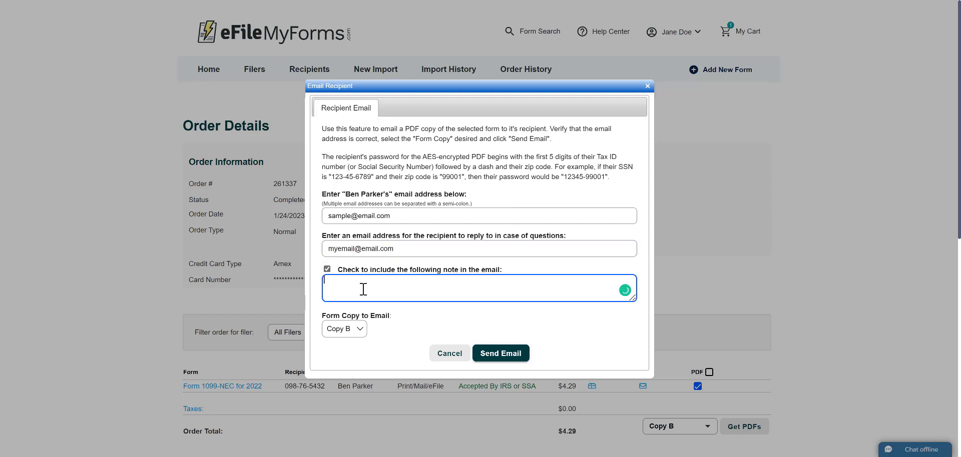
{"action": "type", "text": "Sample Text."}
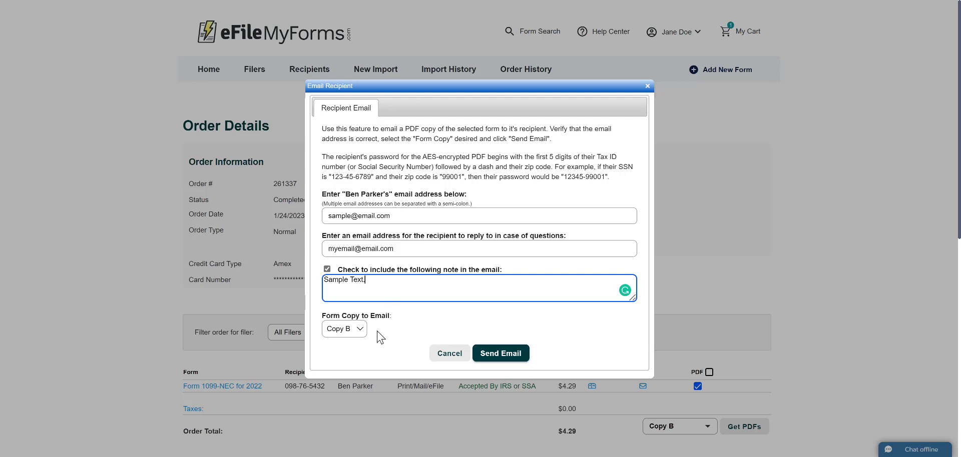
{"action": "left_click", "coordinate": [343, 328]}
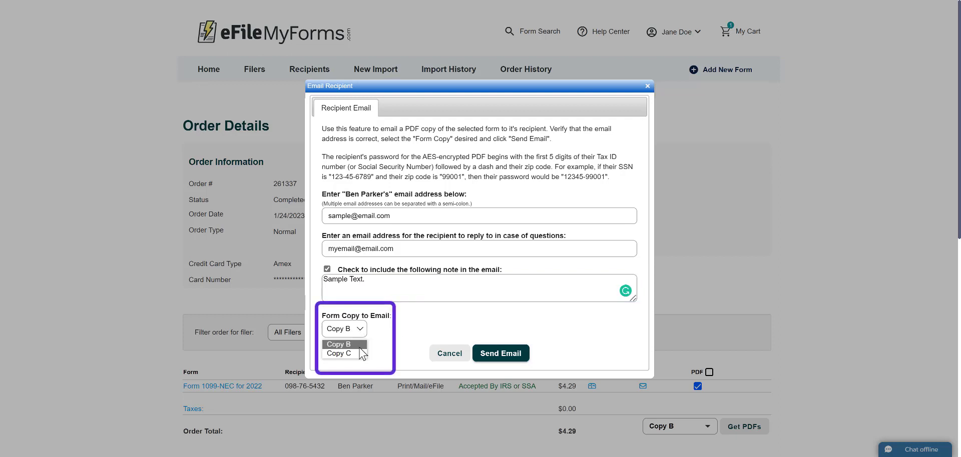
{"action": "mouse_move", "coordinate": [364, 350]}
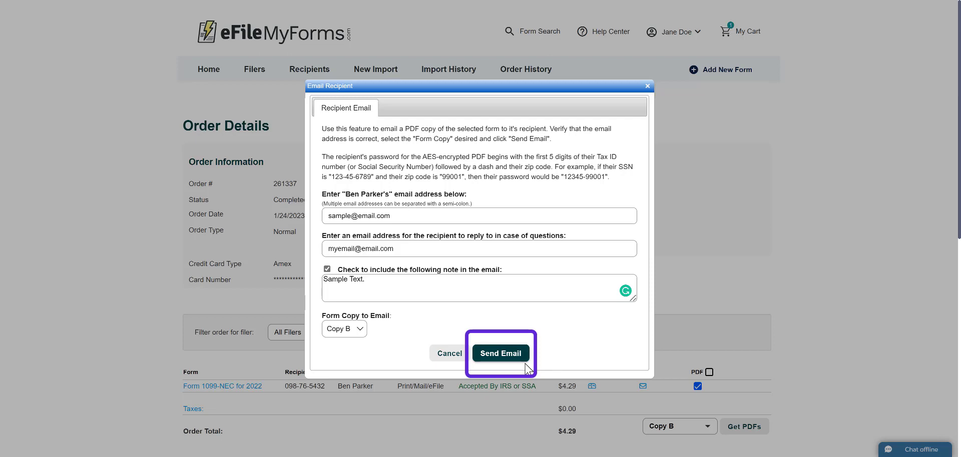
{"action": "left_click", "coordinate": [501, 353]}
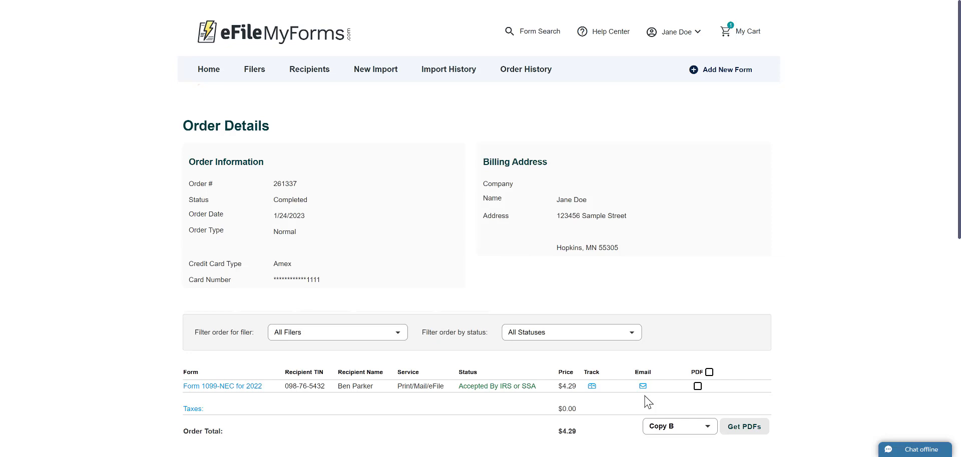
Mark the 1099-NEC for PDF and generate its Copy B PDF with Get PDFs
{"action": "left_click", "coordinate": [697, 386]}
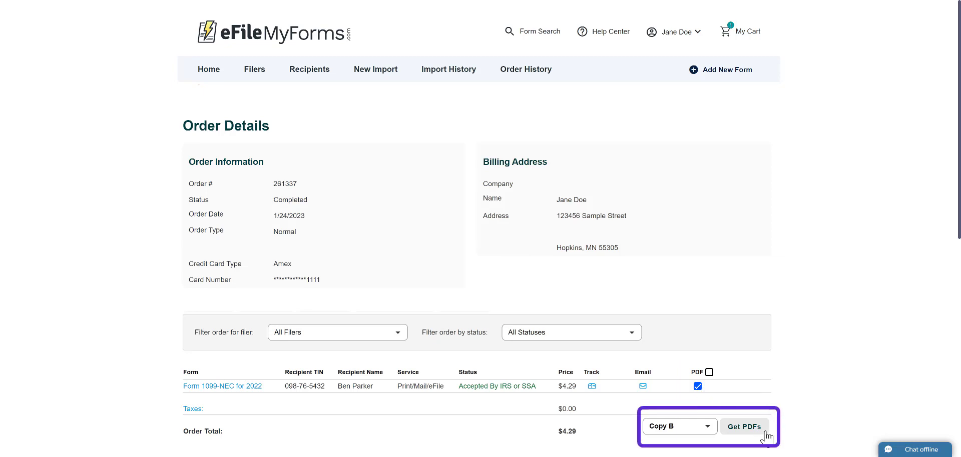
{"action": "left_click", "coordinate": [744, 426]}
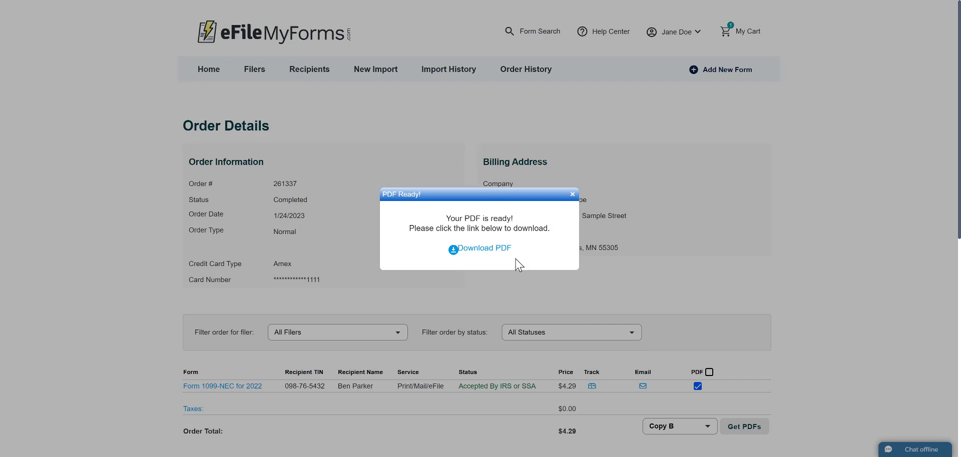
{"action": "mouse_move", "coordinate": [502, 254]}
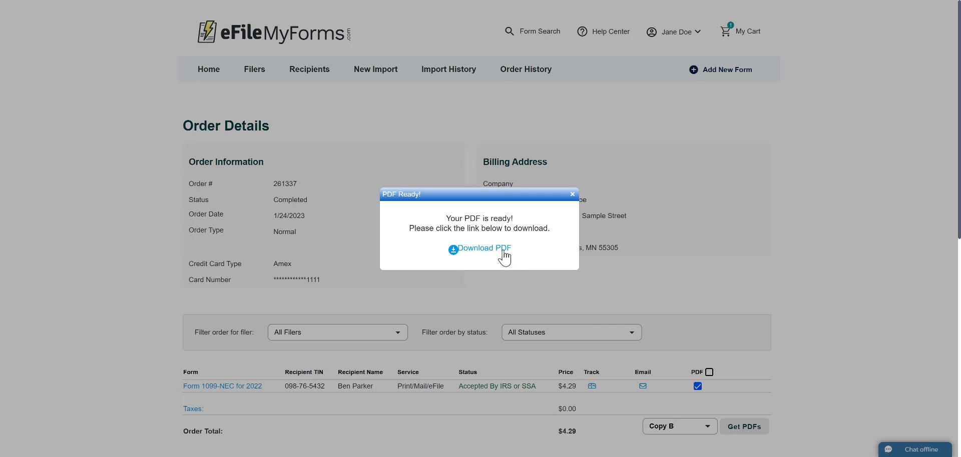
Download the ready Copy B PDF and view it in the PDF viewer
{"action": "left_click", "coordinate": [484, 248]}
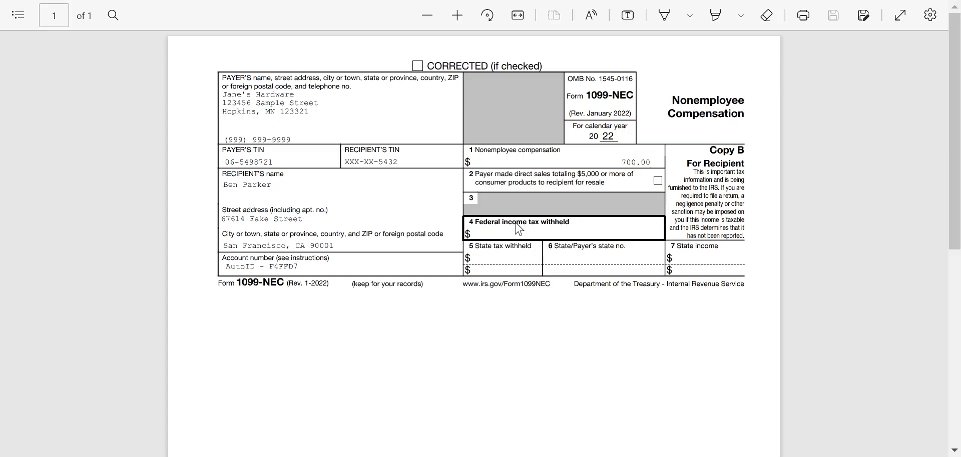